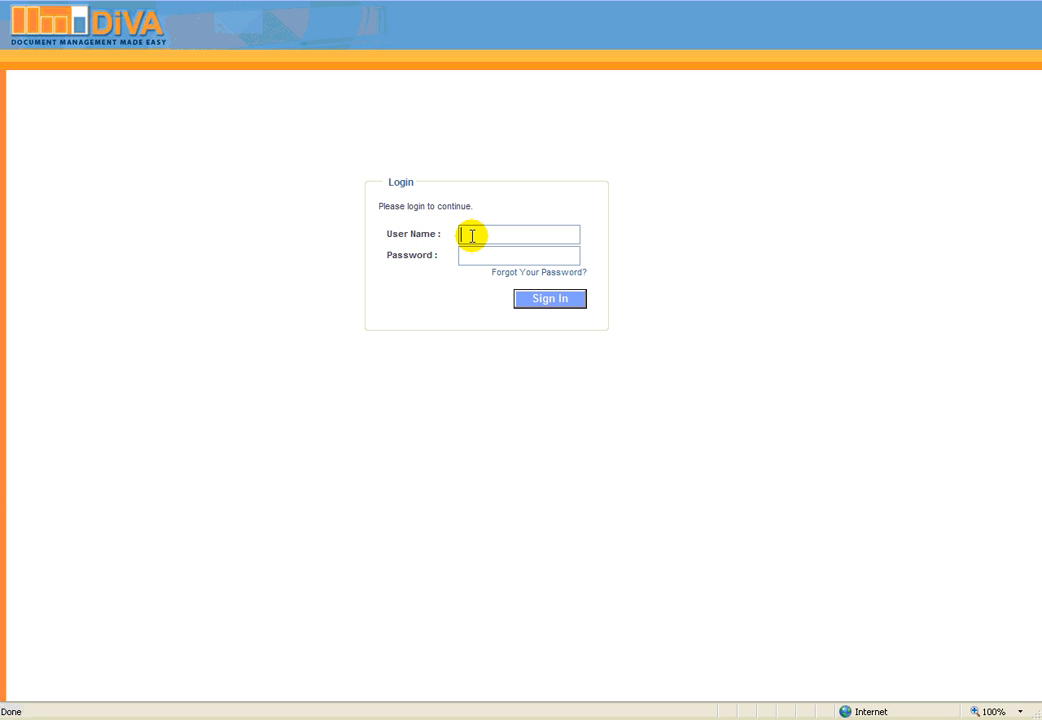
Enter the demo account credentials and sign in to DiVA.
type("divademo")
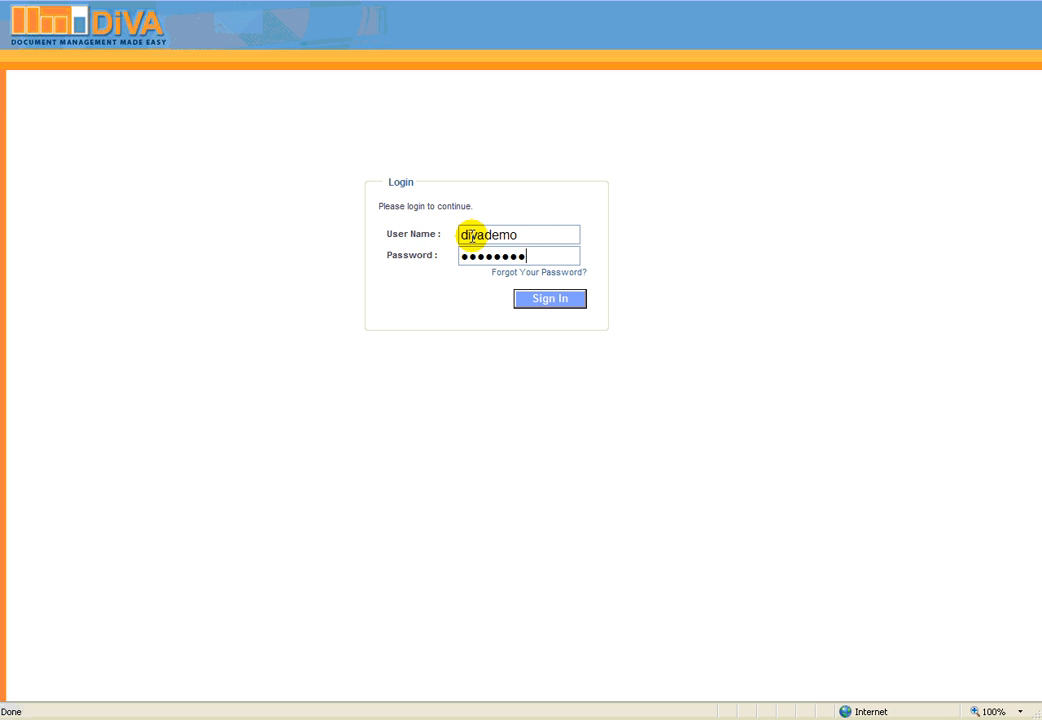
left_click(550, 299)
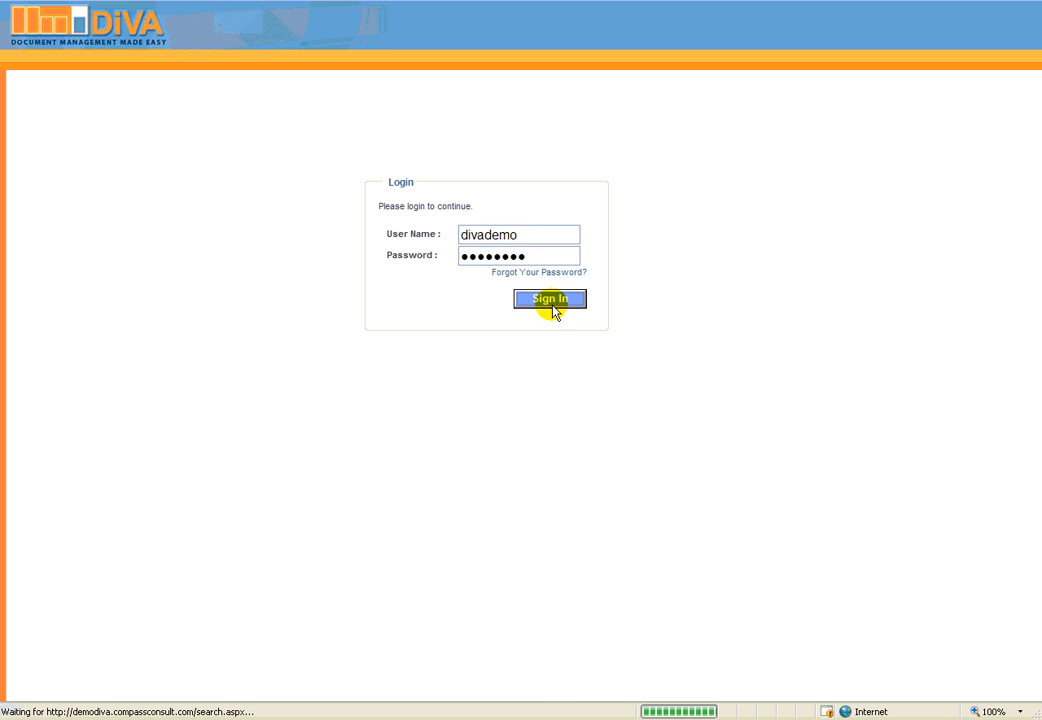
Finish signing in so the Search tab opens on the Invoices application.
left_click(549, 298)
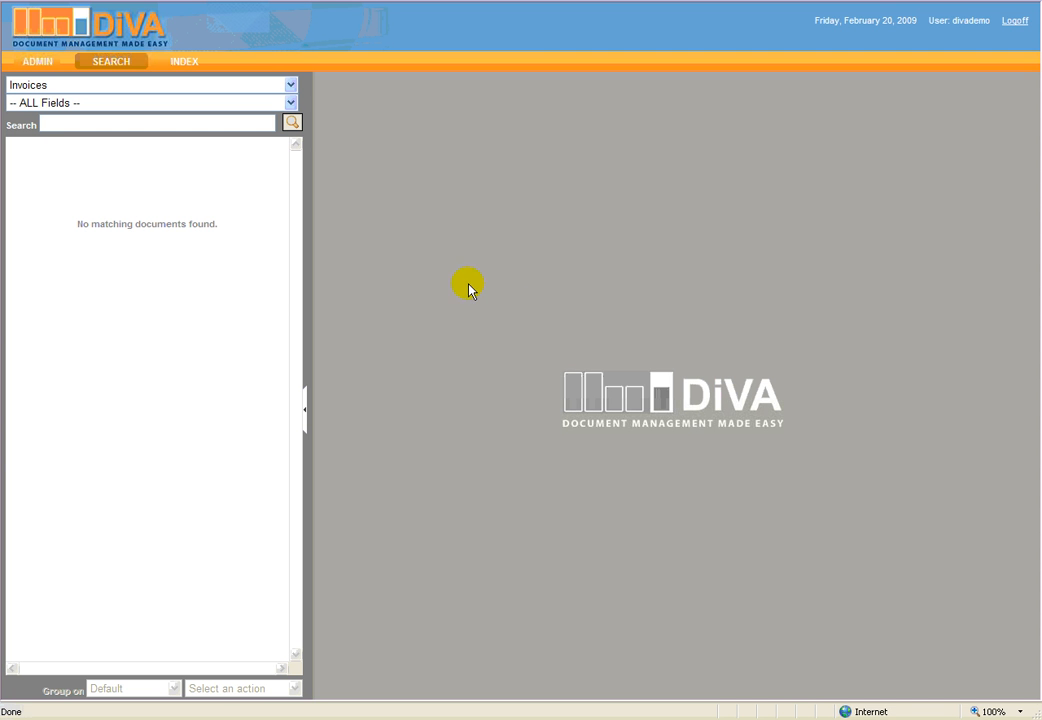
mouse_move(445, 280)
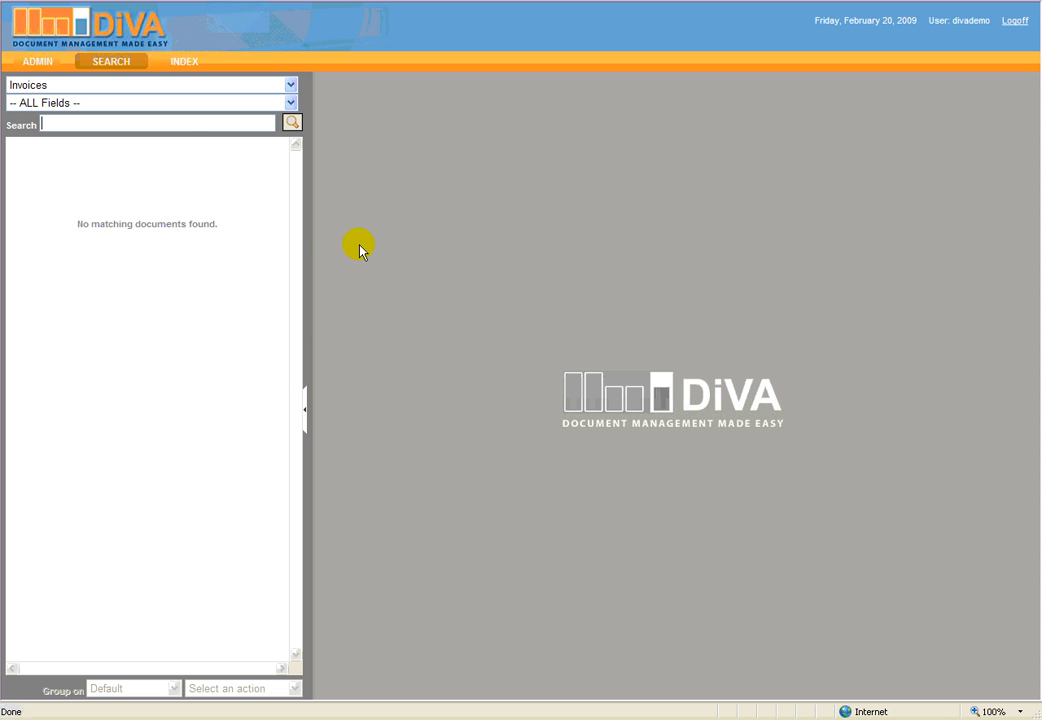
mouse_move(62, 82)
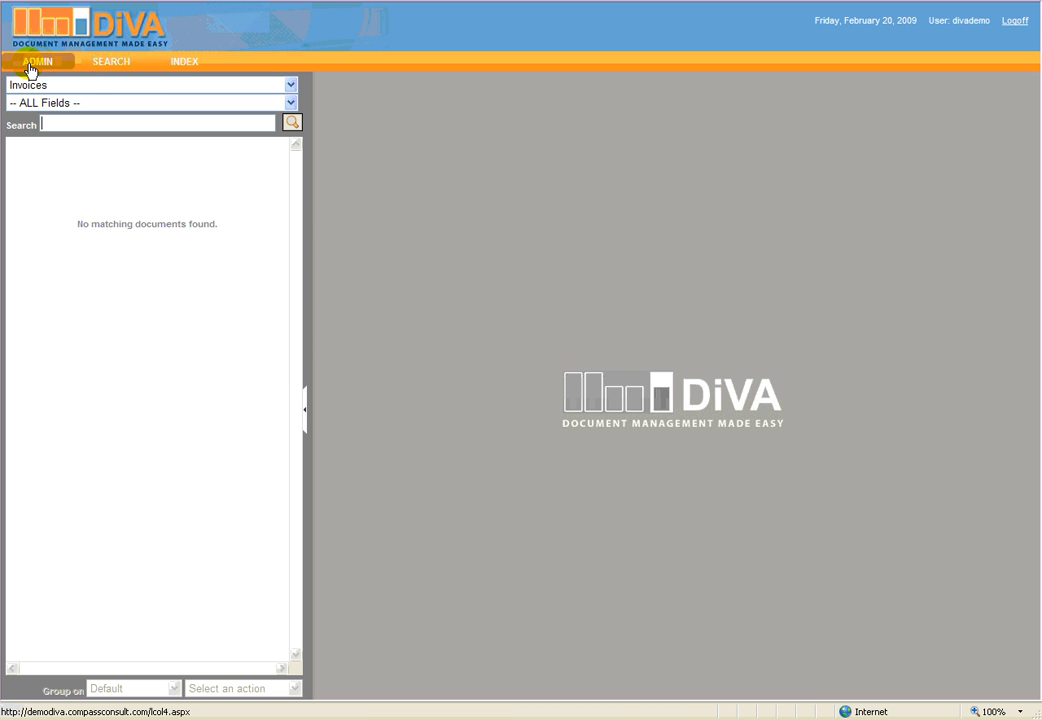
Open the Admin area and list the existing applications.
left_click(37, 61)
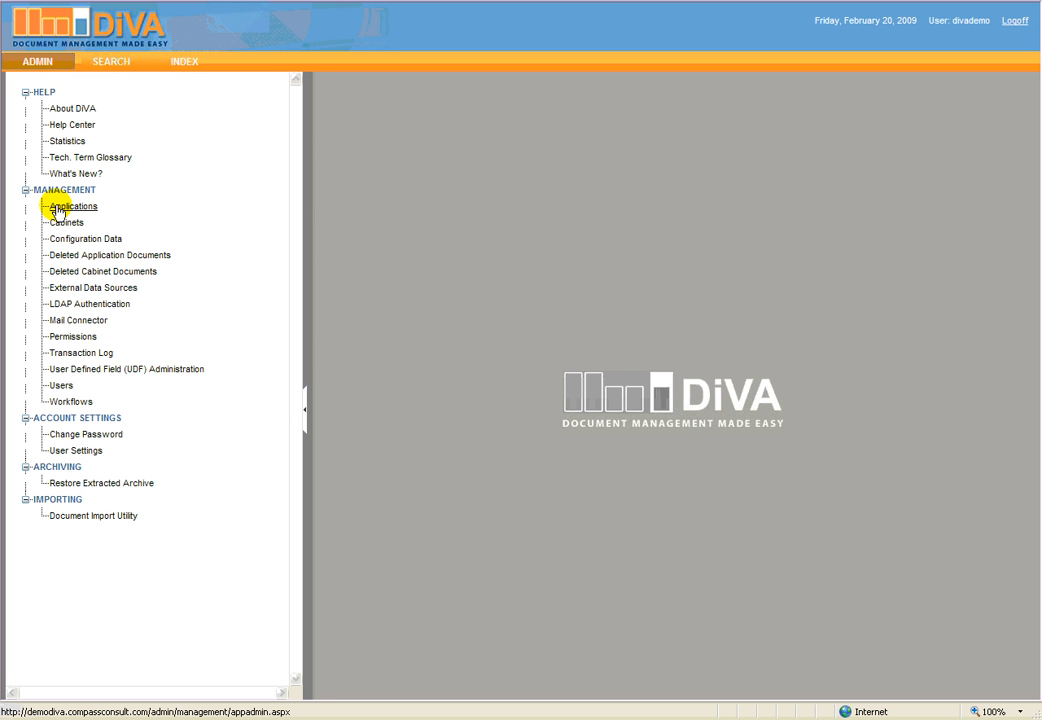
left_click(72, 206)
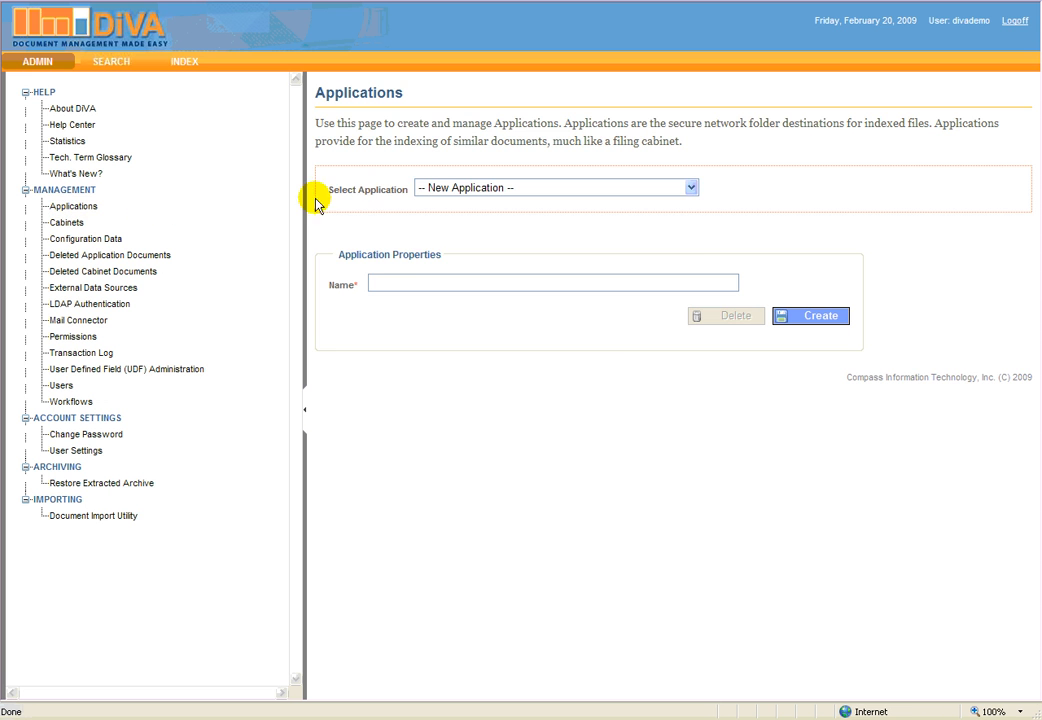
left_click(689, 187)
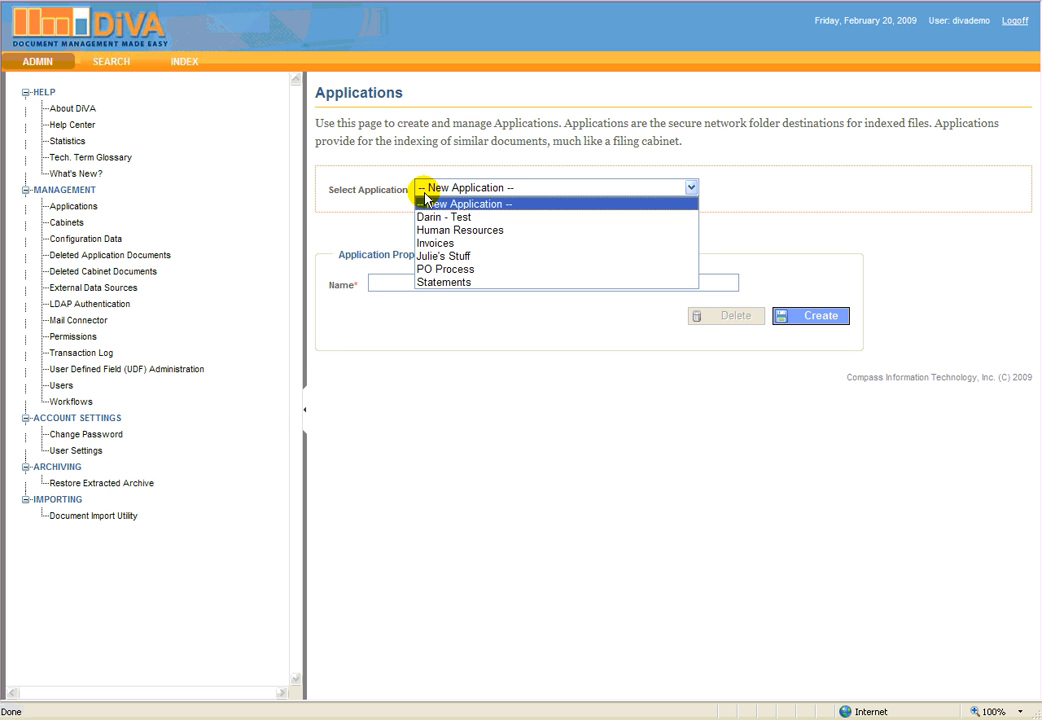
mouse_move(67, 222)
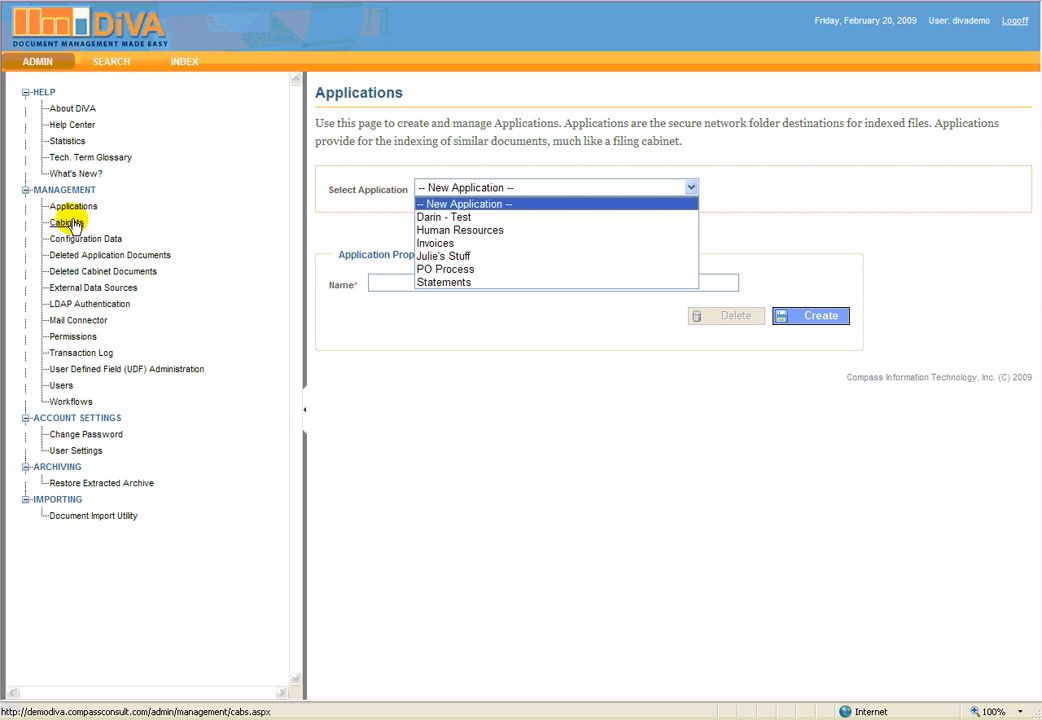
Browse the existing cabinets, then return to the Applications page.
left_click(66, 222)
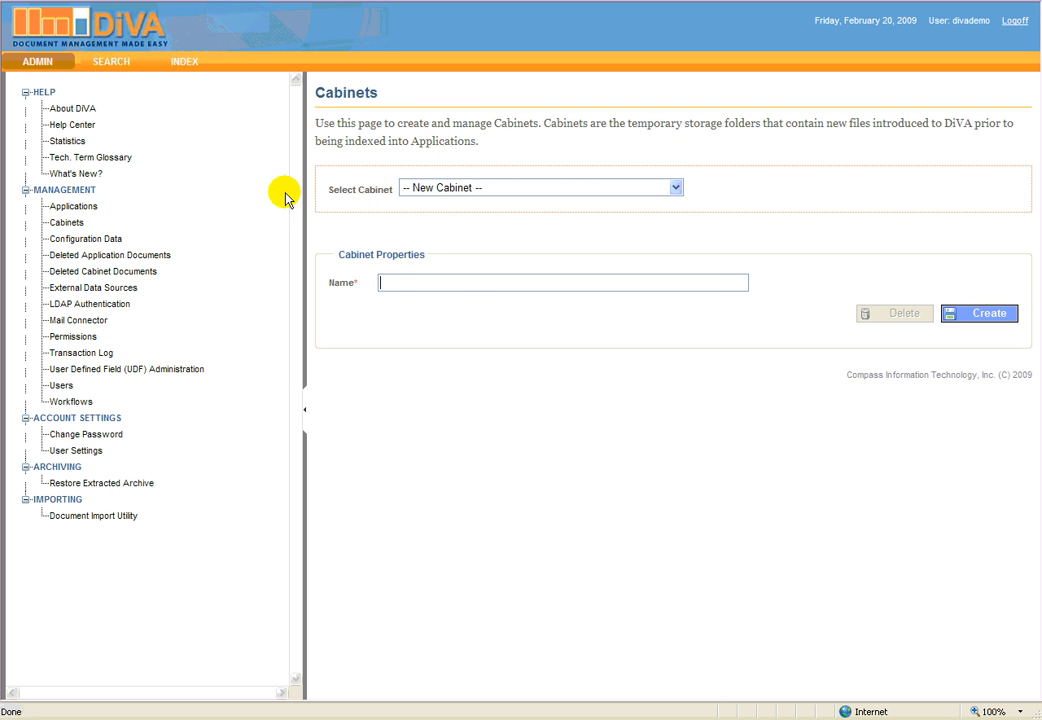
left_click(675, 187)
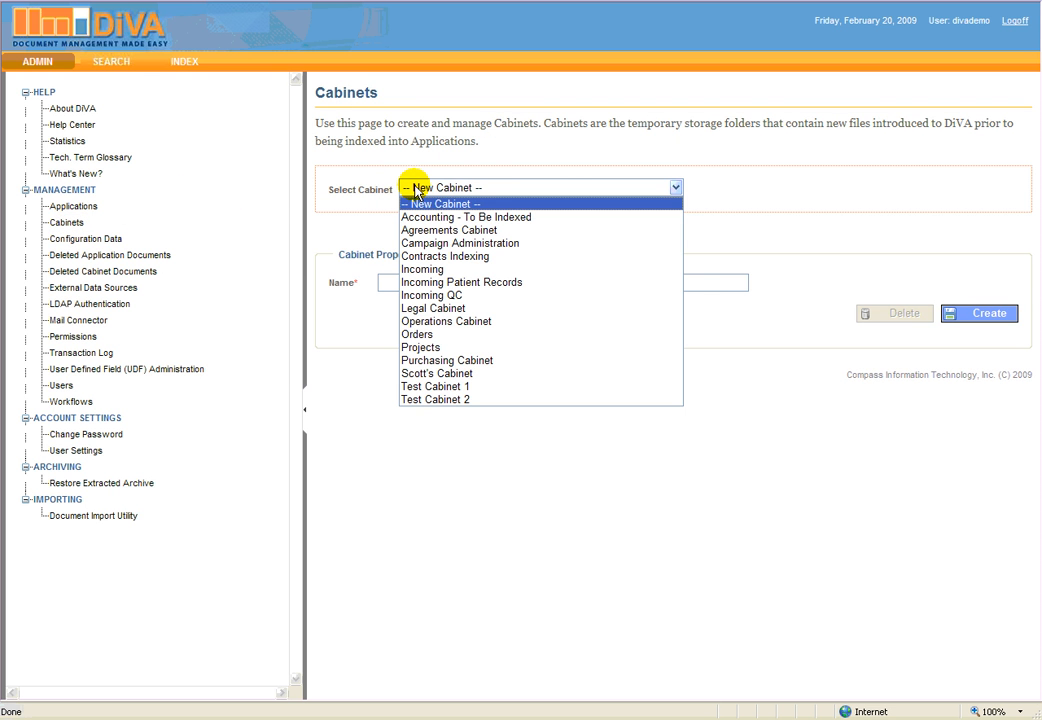
mouse_move(265, 192)
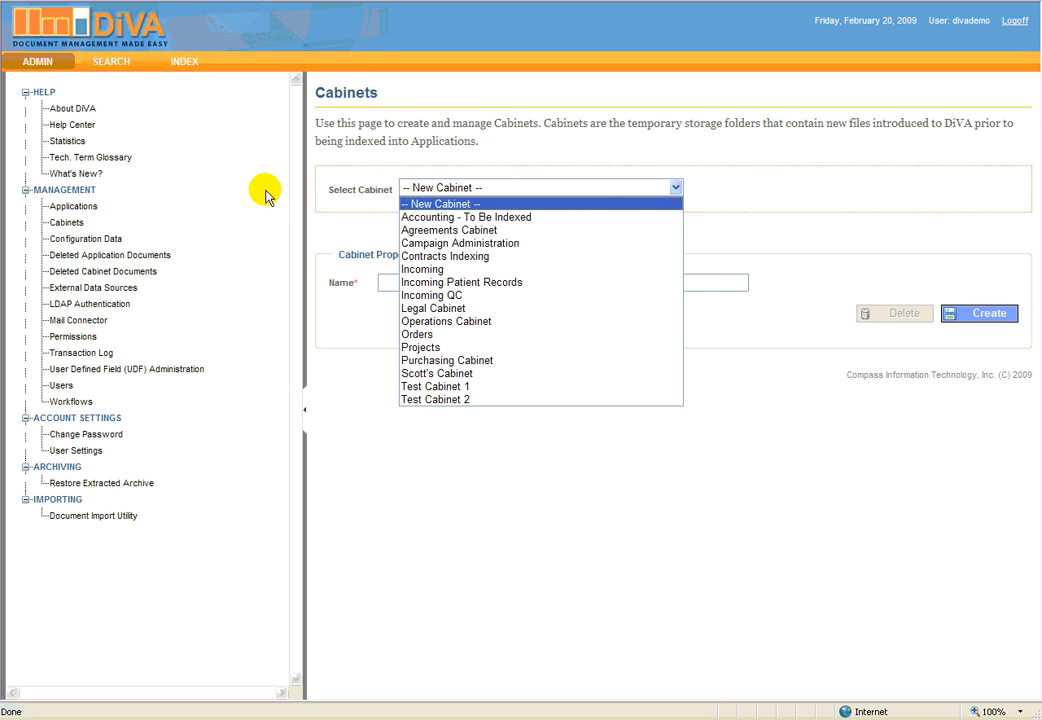
mouse_move(67, 222)
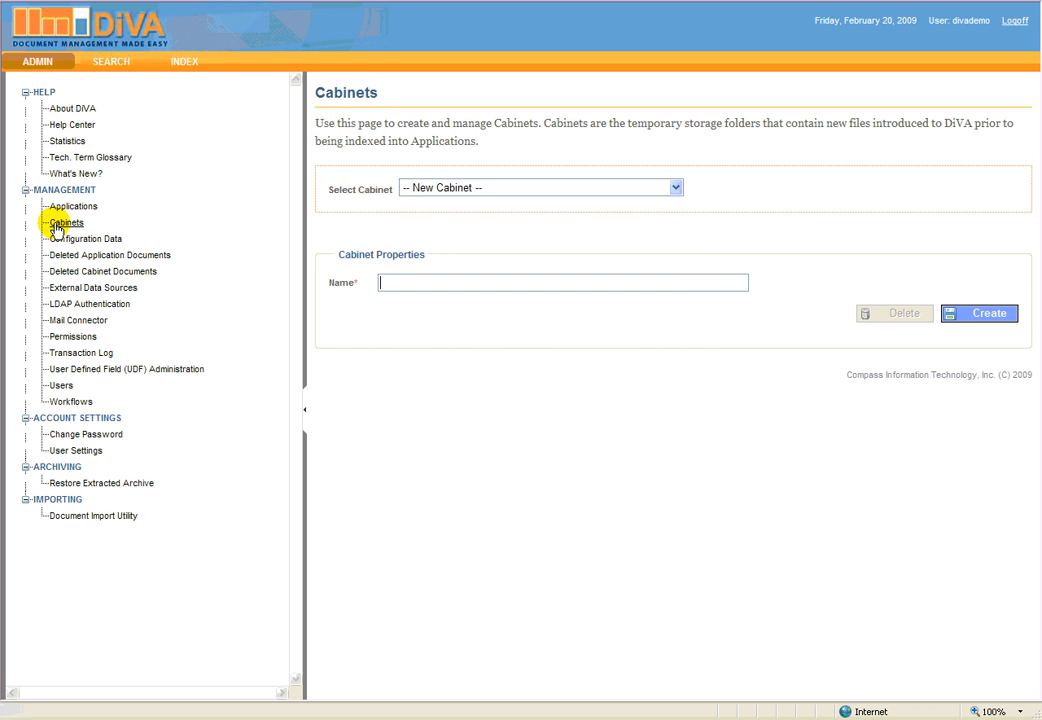
mouse_move(72, 206)
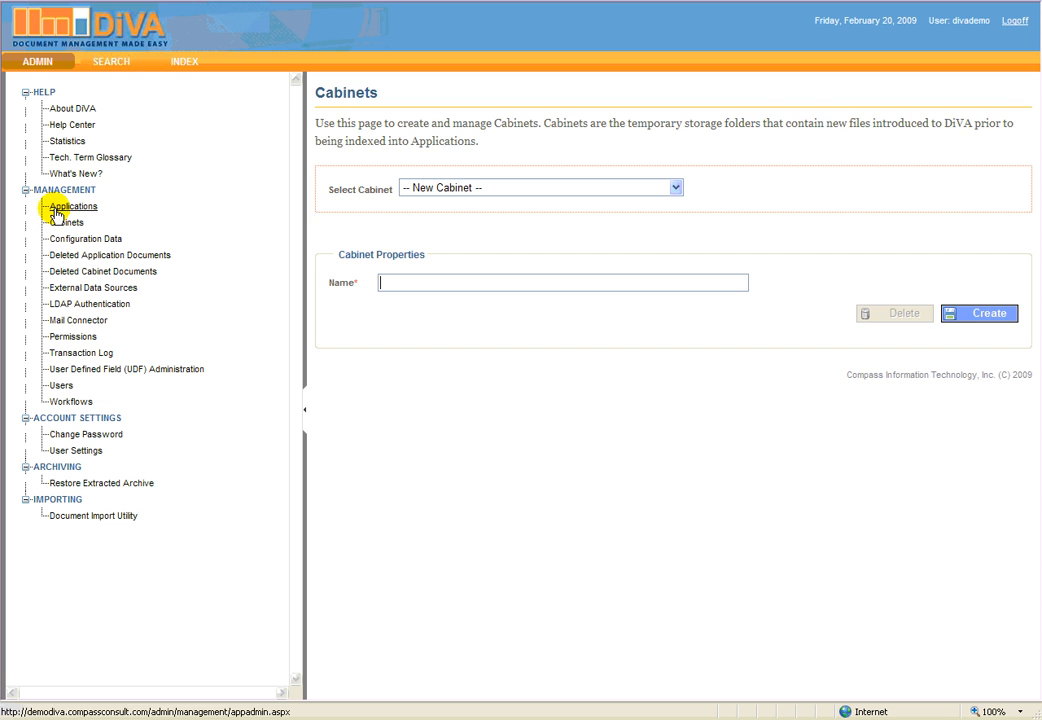
left_click(72, 206)
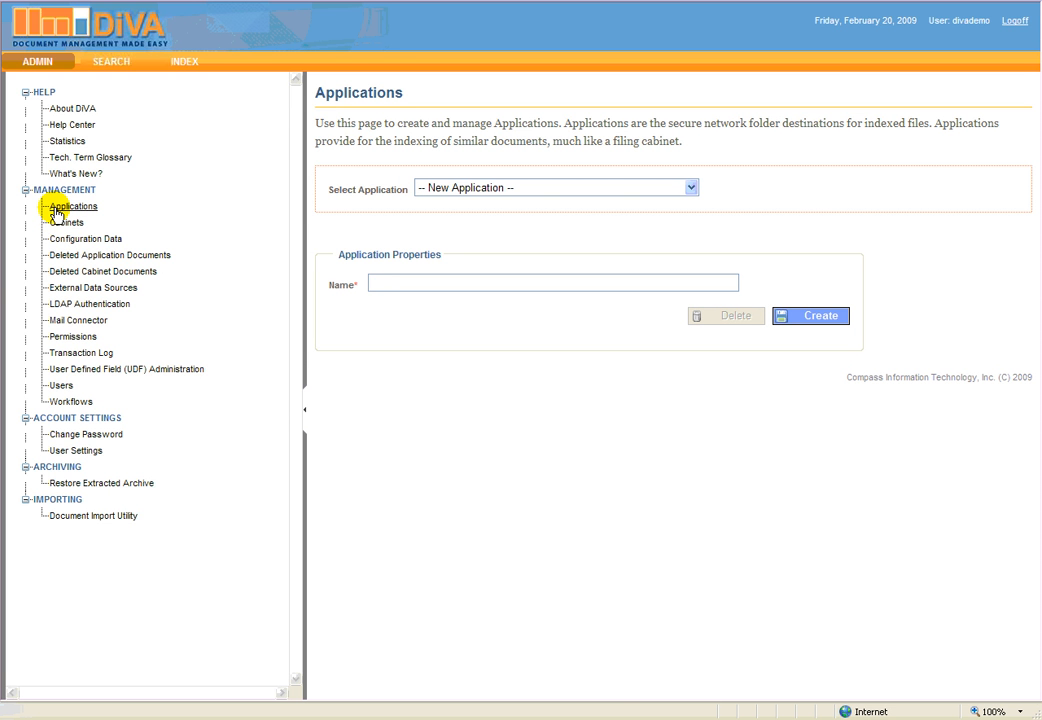
mouse_move(30, 190)
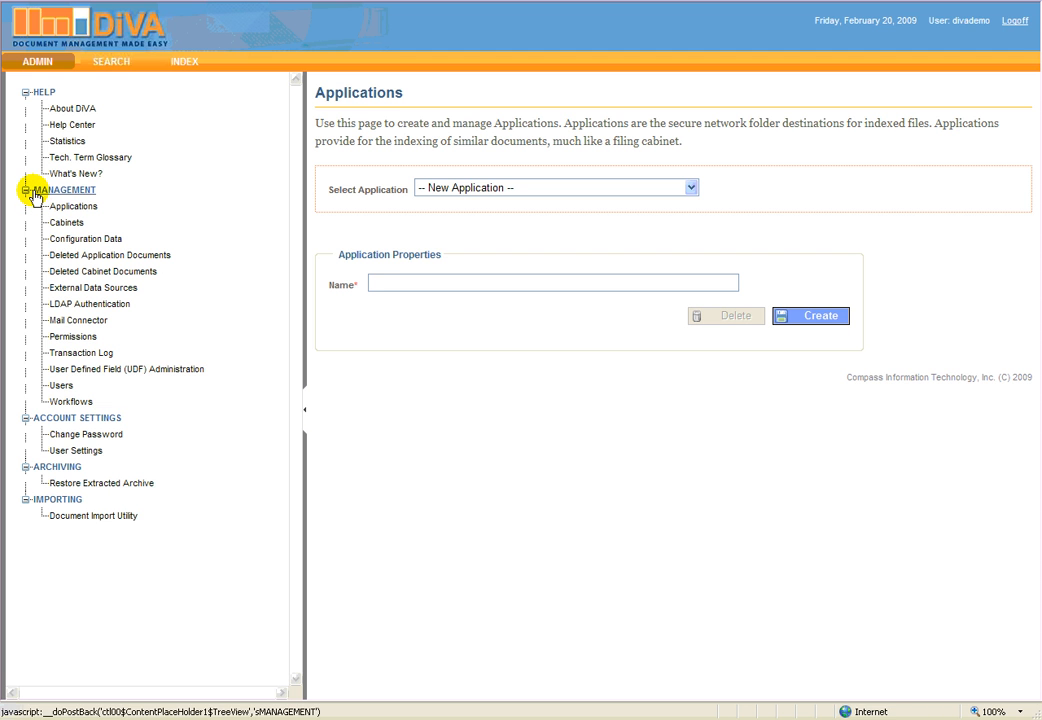
mouse_move(40, 167)
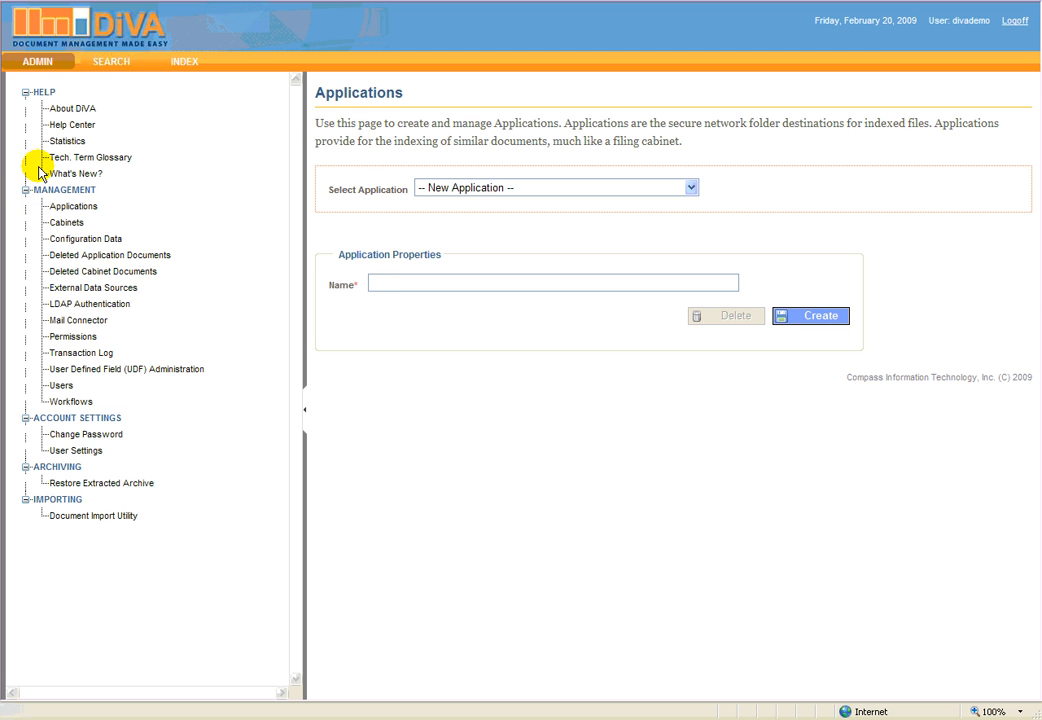
mouse_move(71, 124)
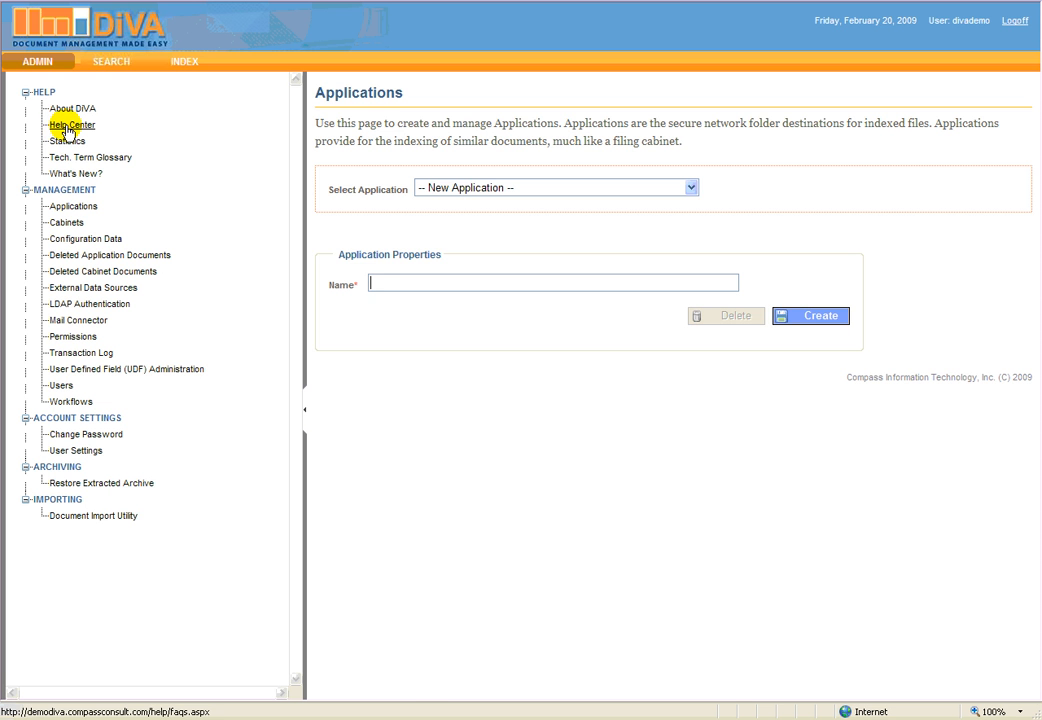
Open the Help Center FAQ and expand 'Can DiVA OCR a document I've indexed?'.
left_click(71, 124)
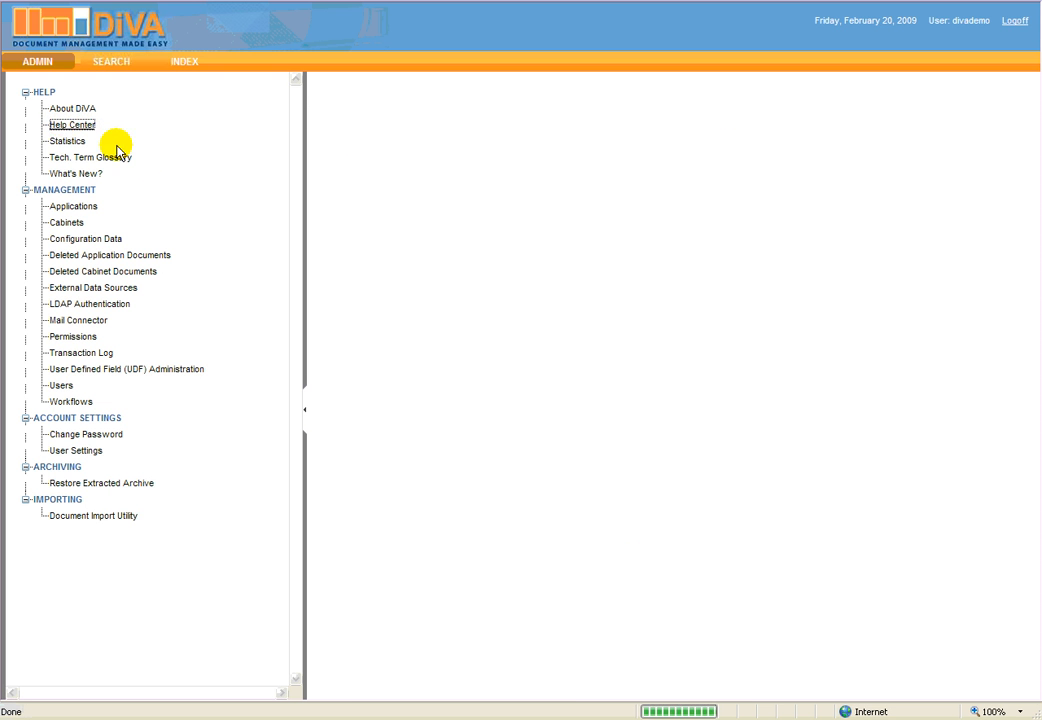
left_click(71, 124)
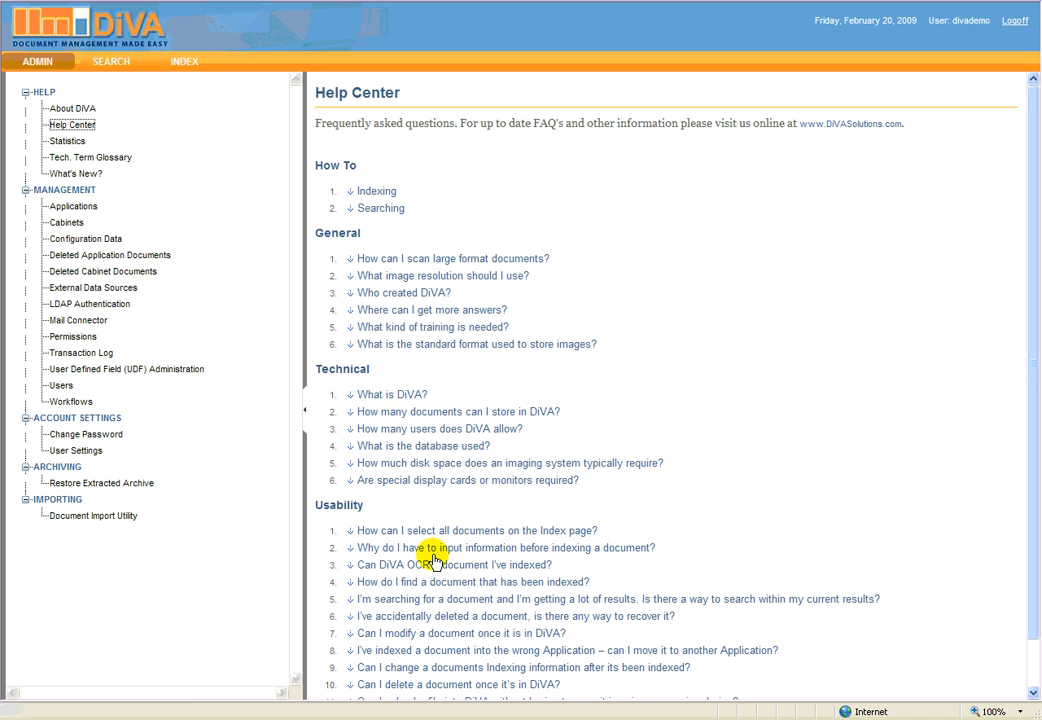
left_click(450, 565)
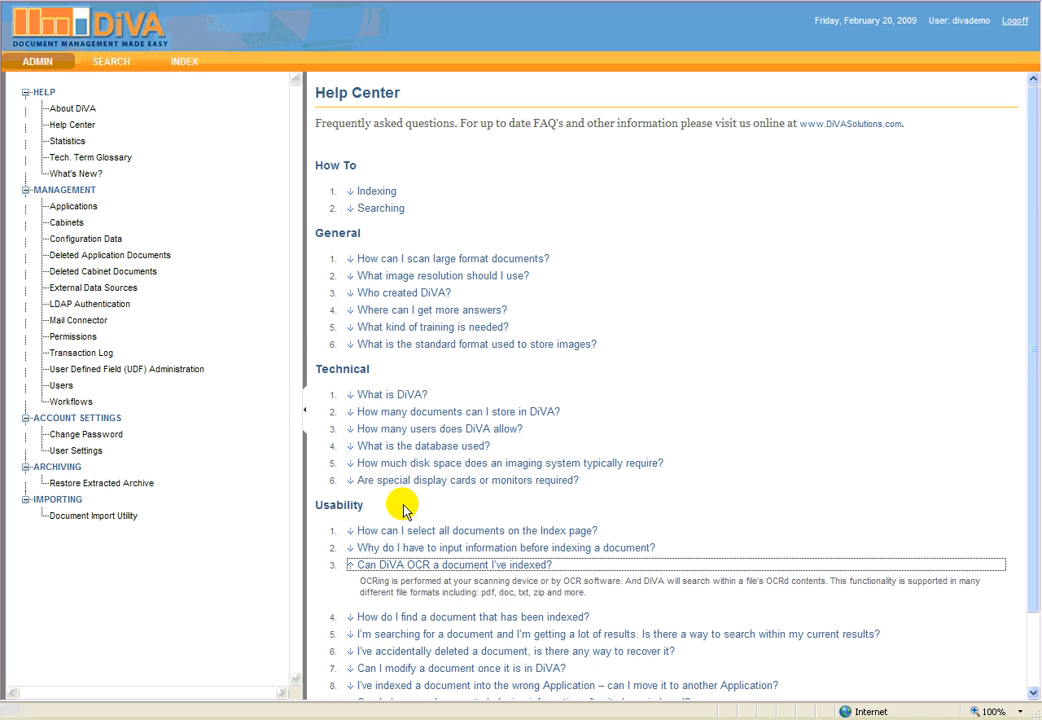
mouse_move(257, 211)
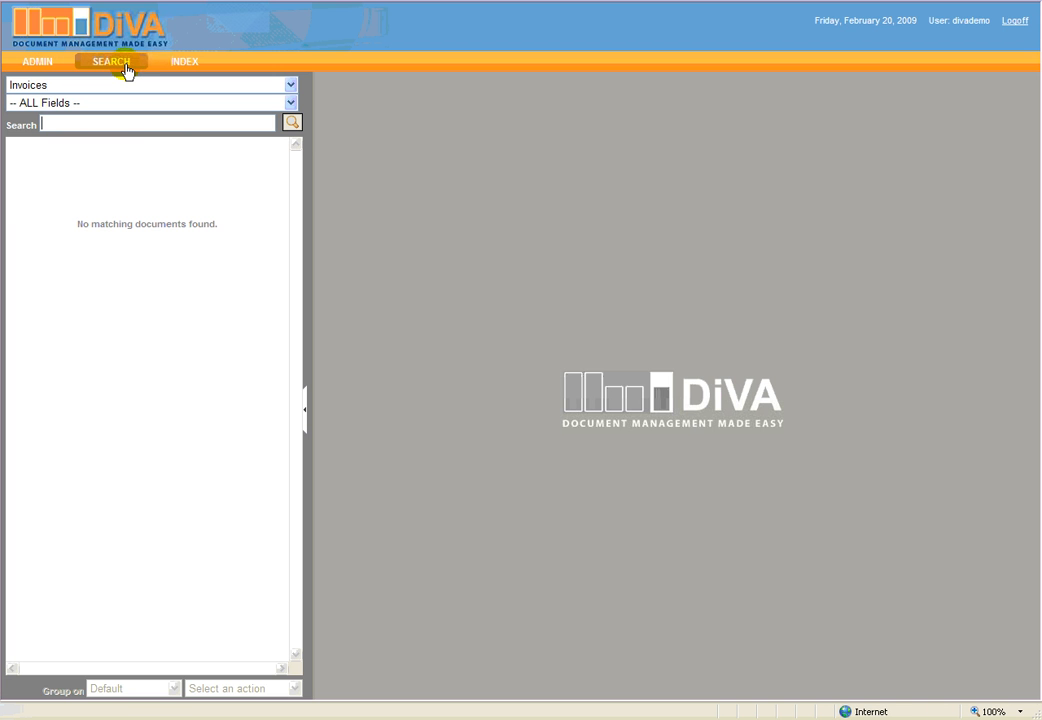
mouse_move(146, 77)
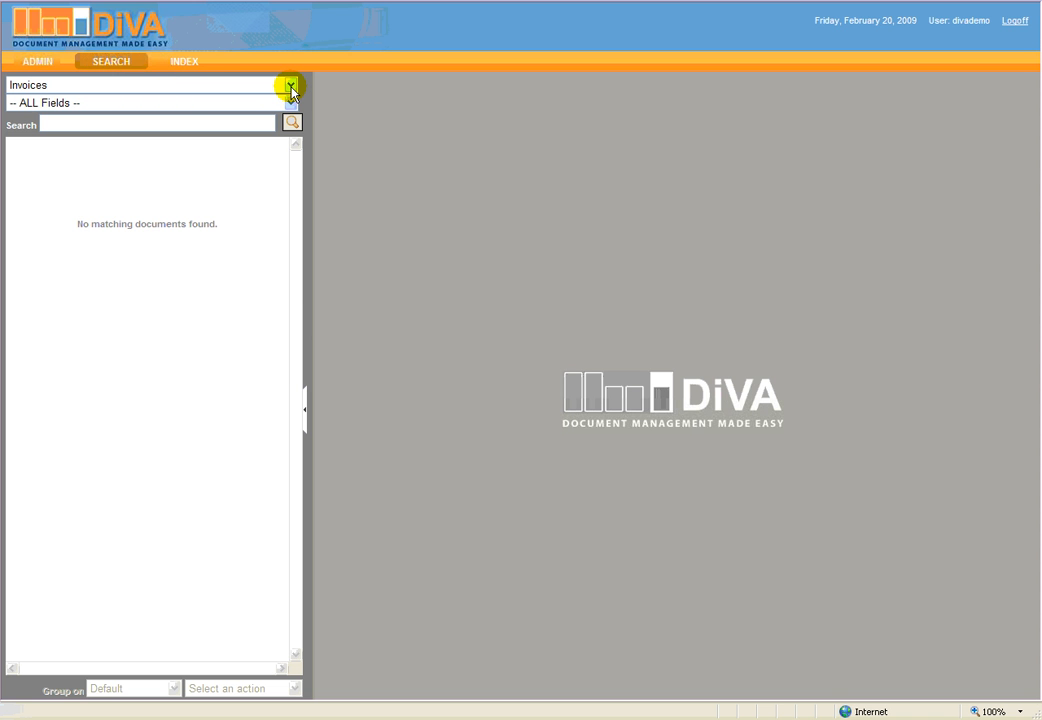
Go back to Search and keep Invoices as the application.
left_click(157, 122)
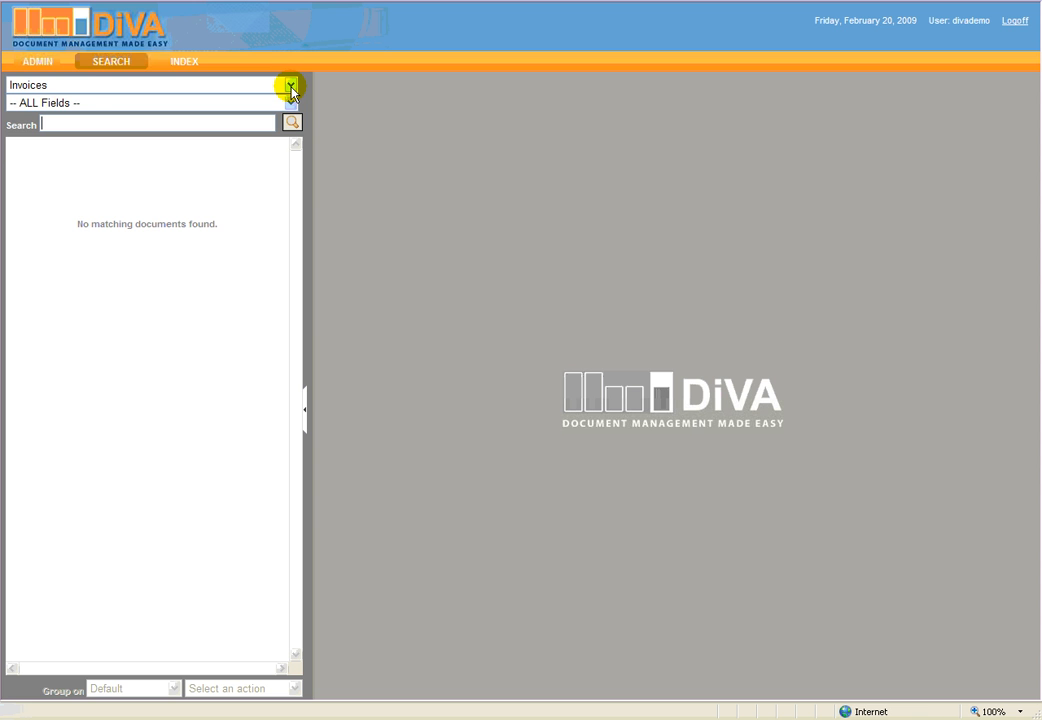
left_click(291, 85)
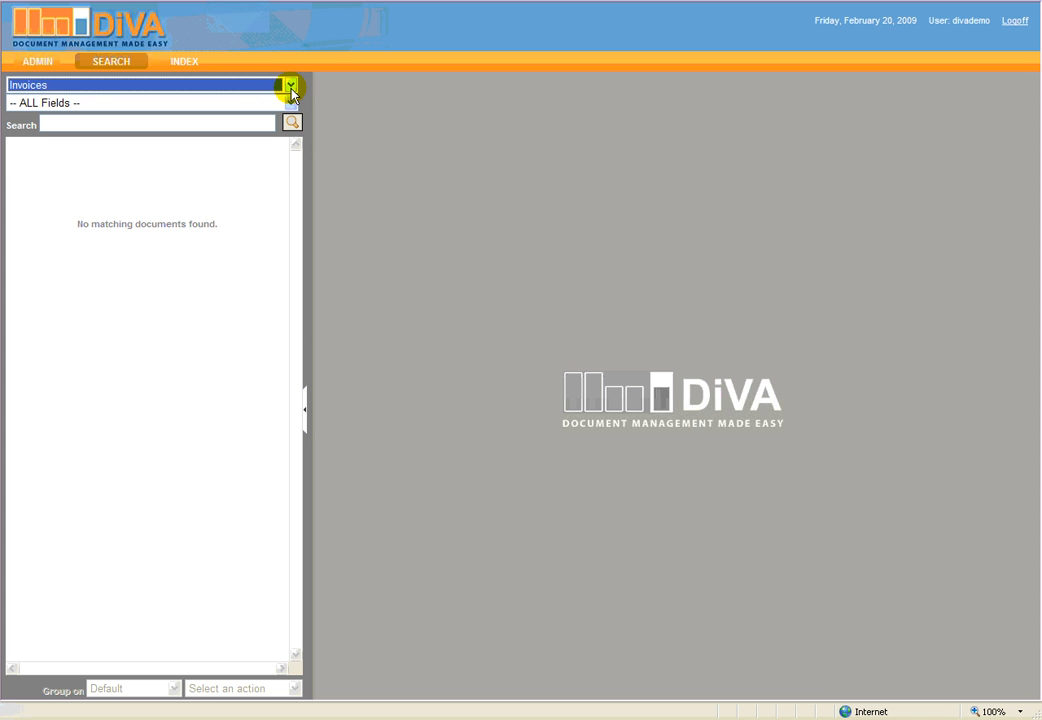
mouse_move(201, 78)
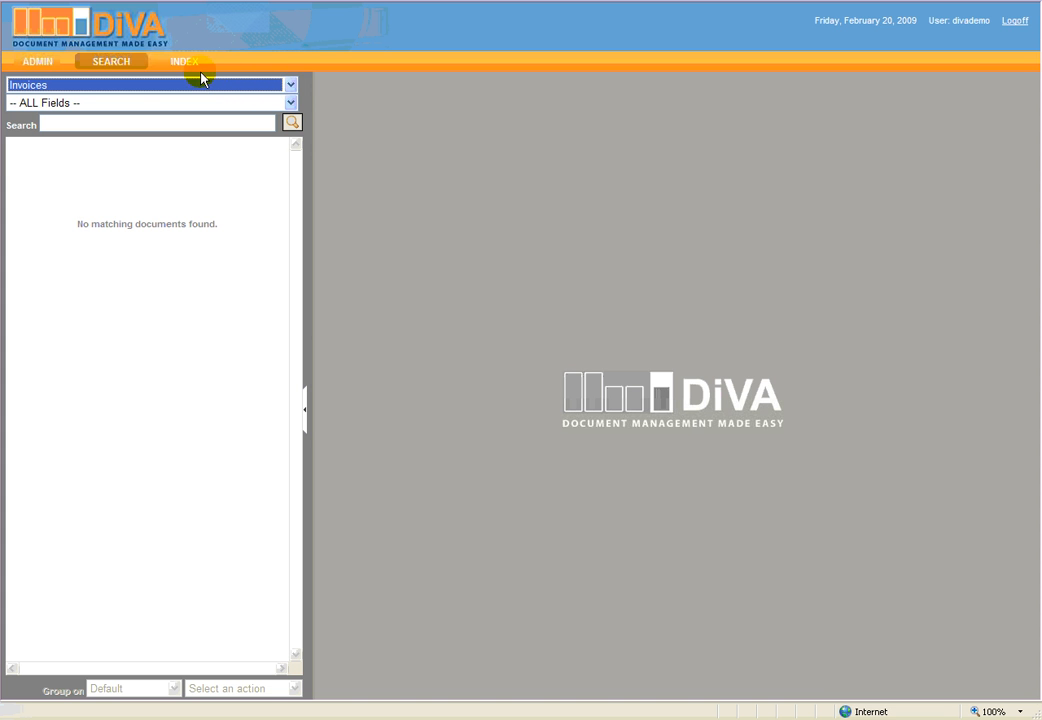
Switch to the Index module to view the Accounting - To Be Indexed cabinet.
left_click(184, 61)
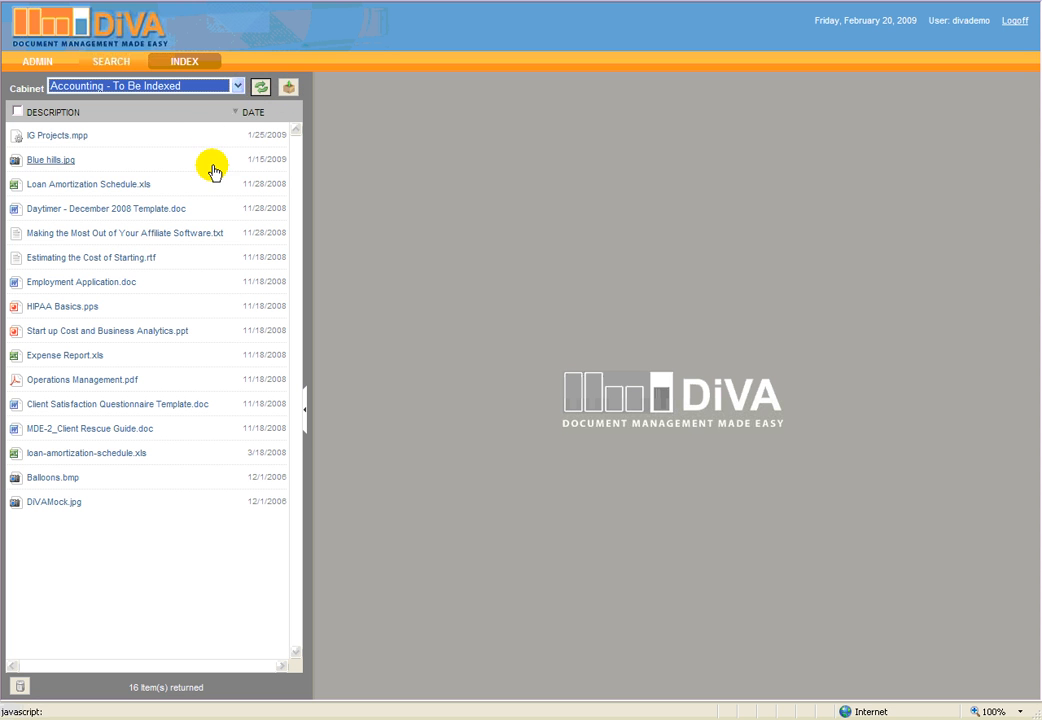
mouse_move(202, 362)
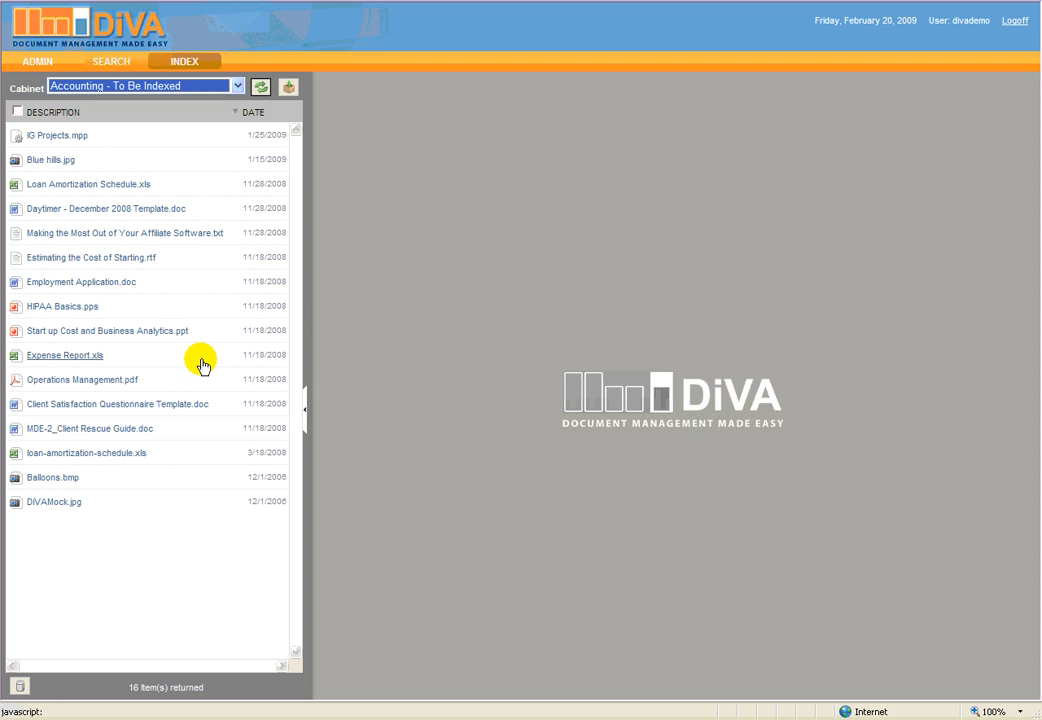
mouse_move(113, 491)
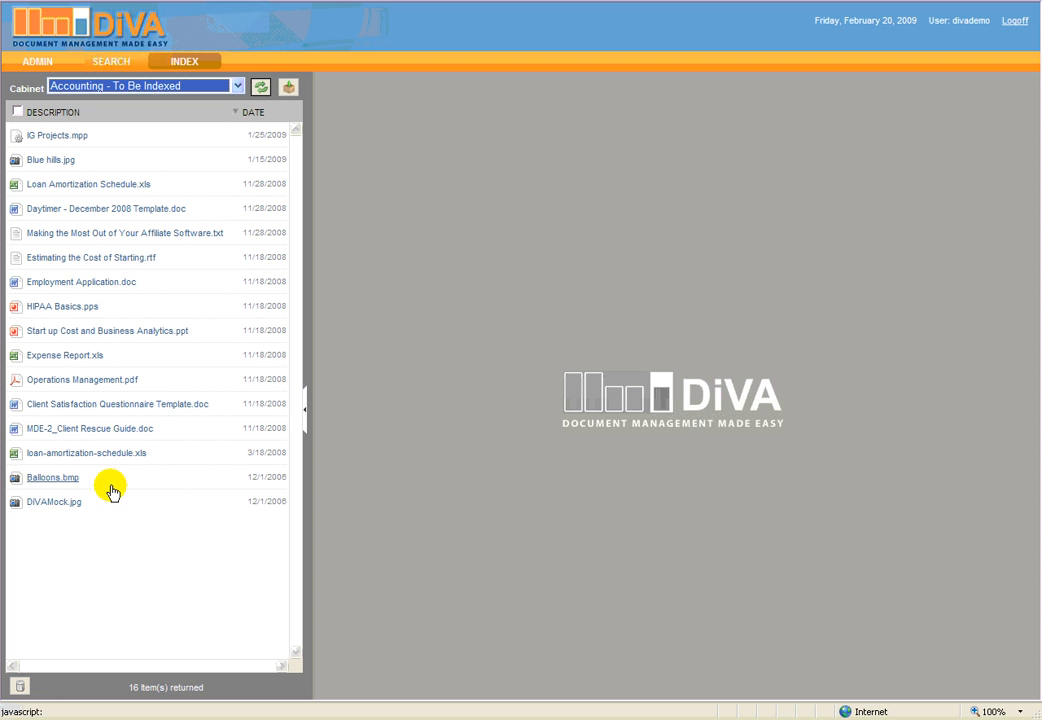
mouse_move(75, 501)
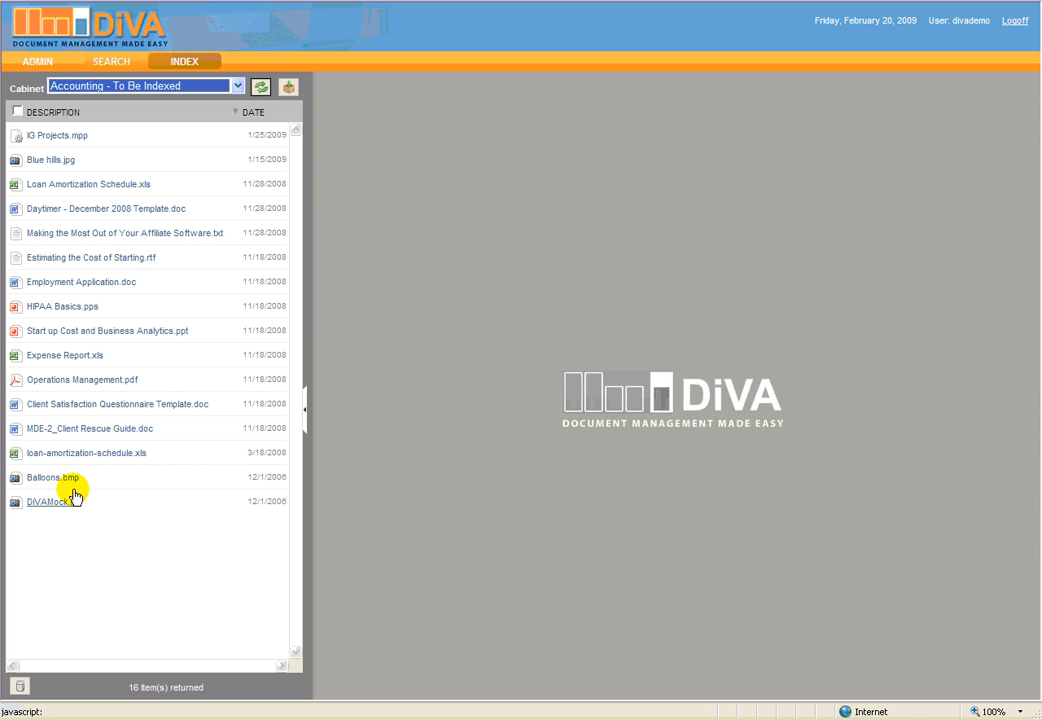
mouse_move(76, 510)
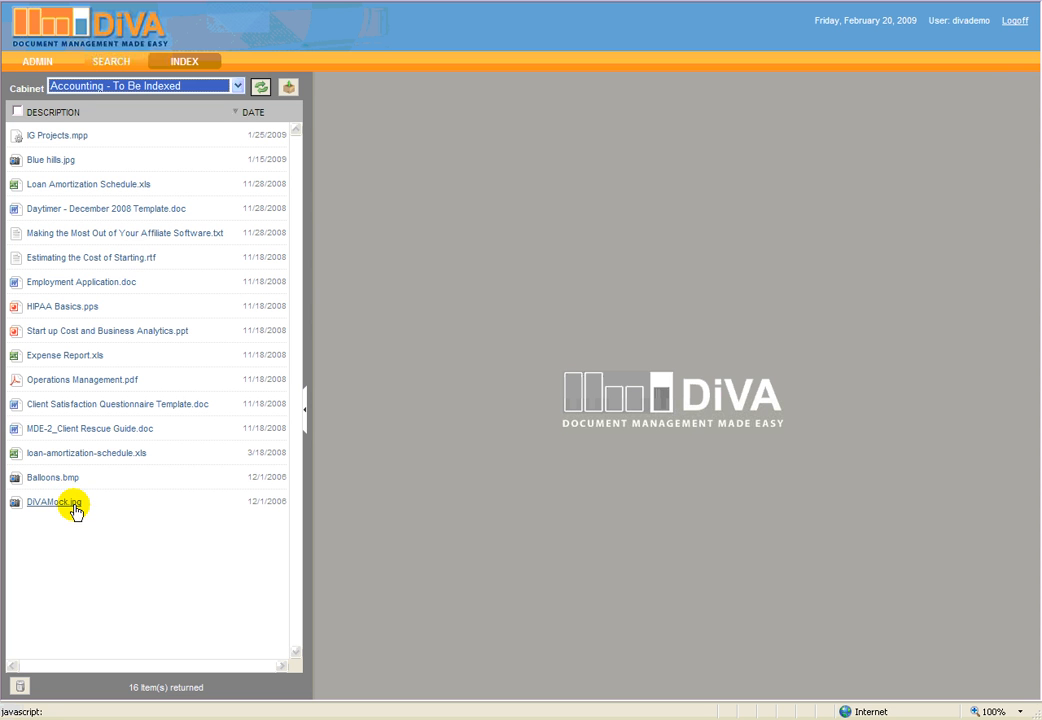
Preview Balloons.bmp, loan-amortization-schedule.xls and MDE-2_Client Rescue Guide.doc.
left_click(52, 477)
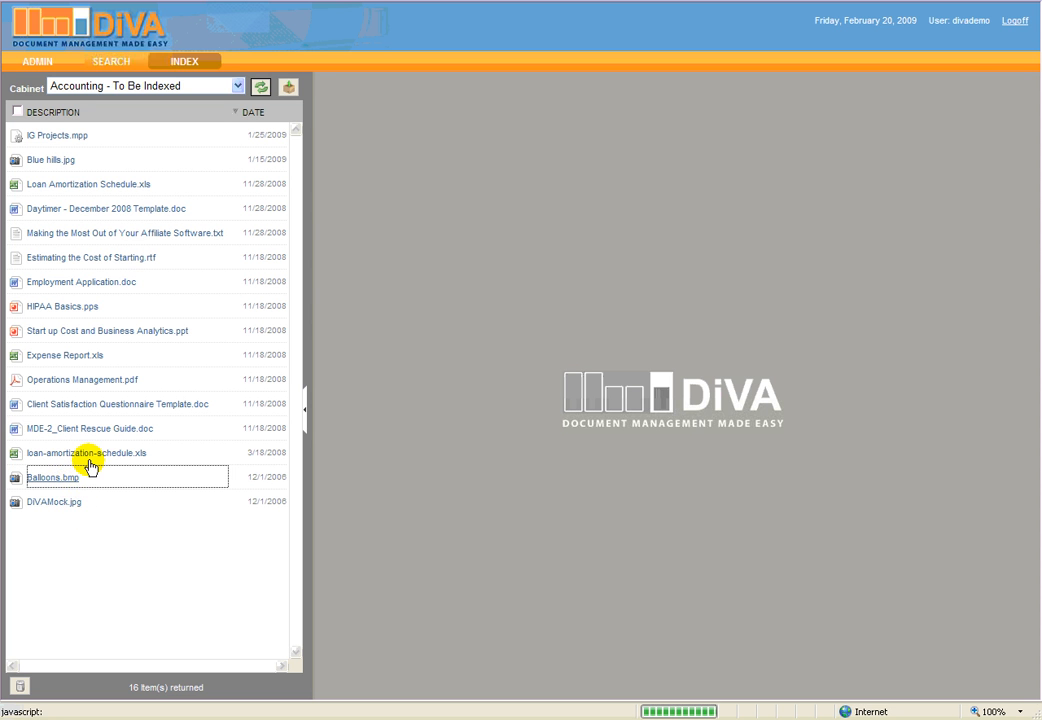
left_click(53, 477)
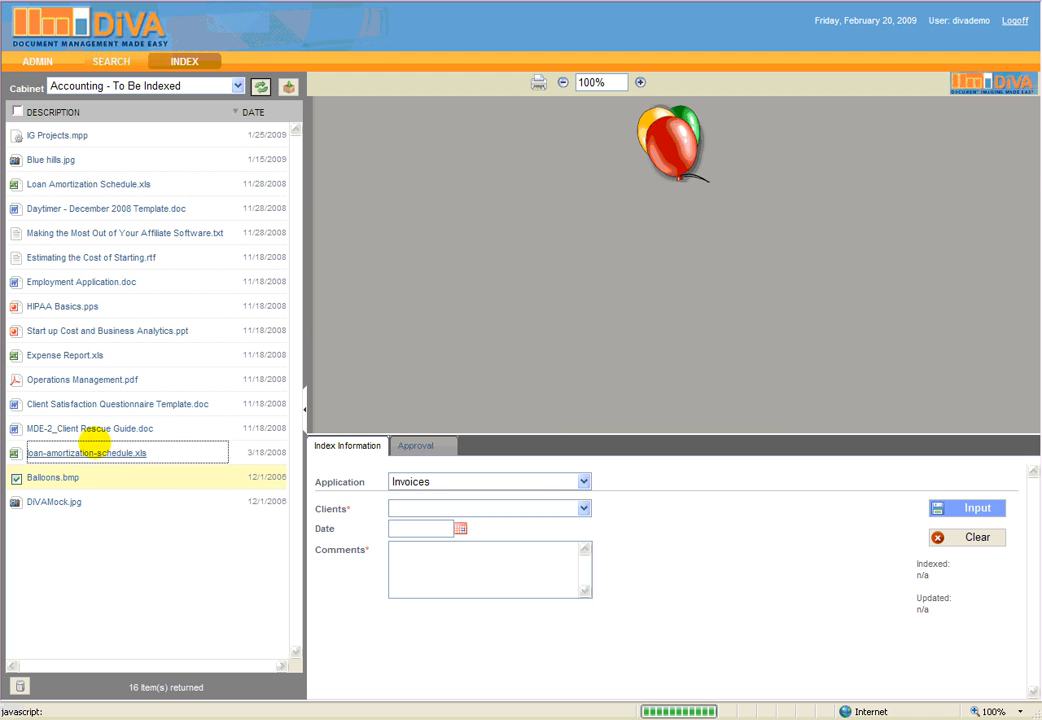
left_click(86, 453)
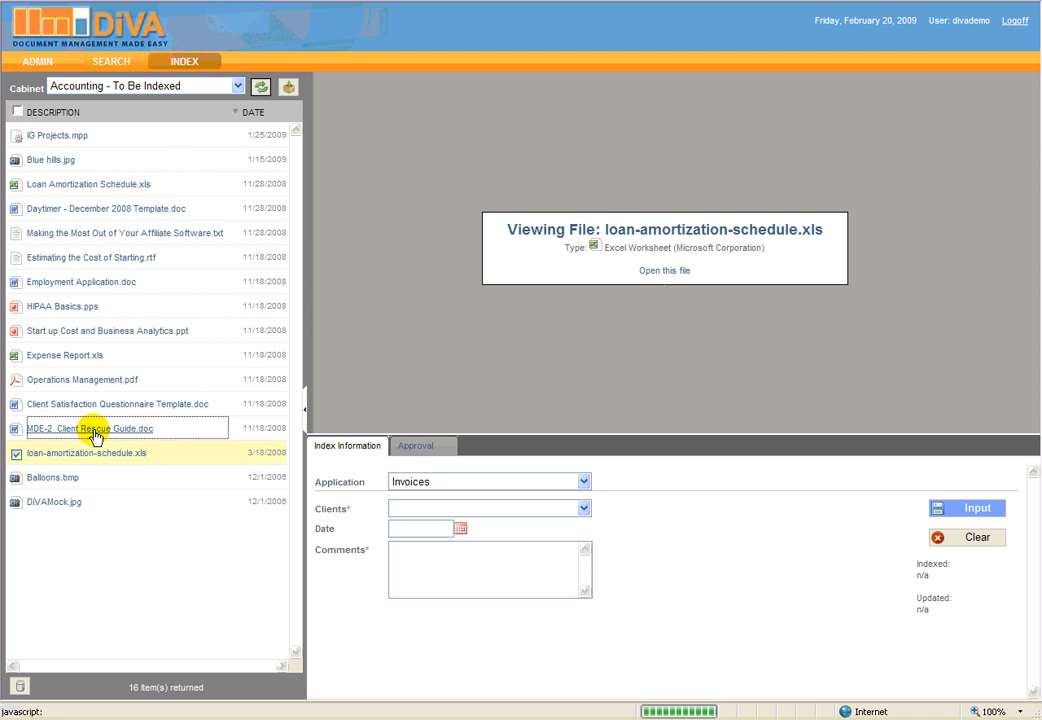
Check MDE-2_Client Rescue Guide.doc and open Operations Management.pdf.
left_click(90, 428)
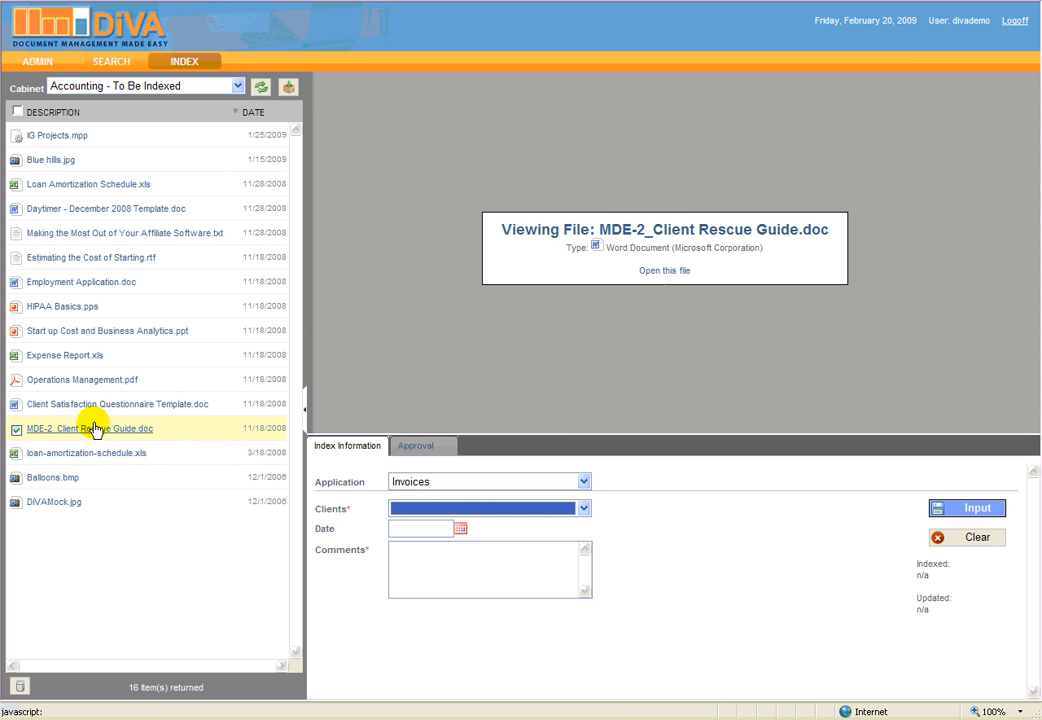
left_click(82, 379)
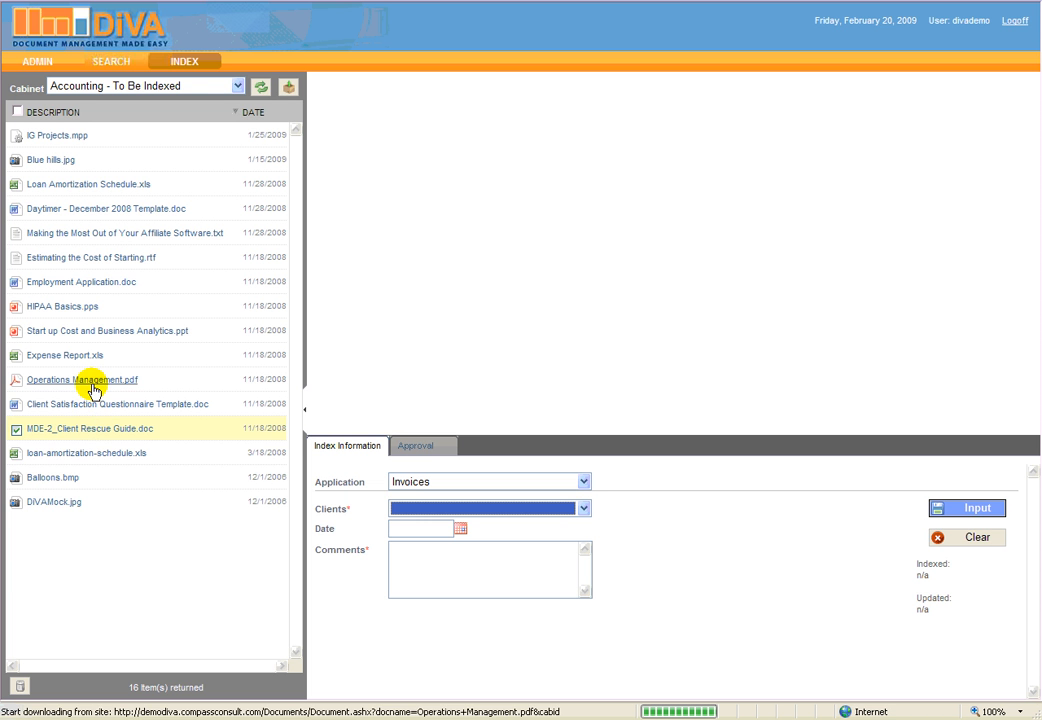